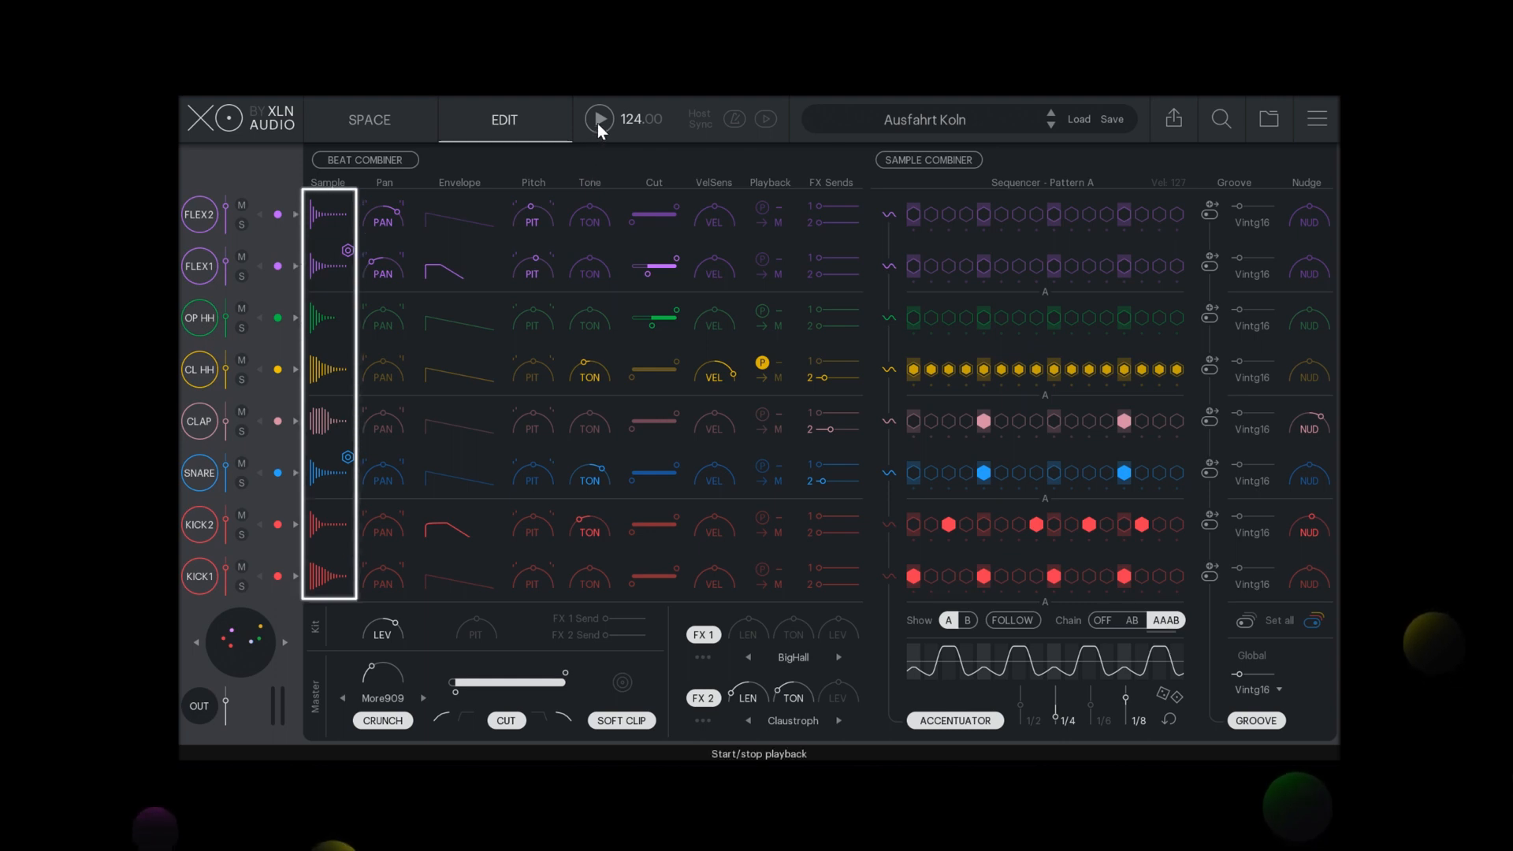
# Start playback of the beat pattern from the top bar
pyautogui.click(599, 119)
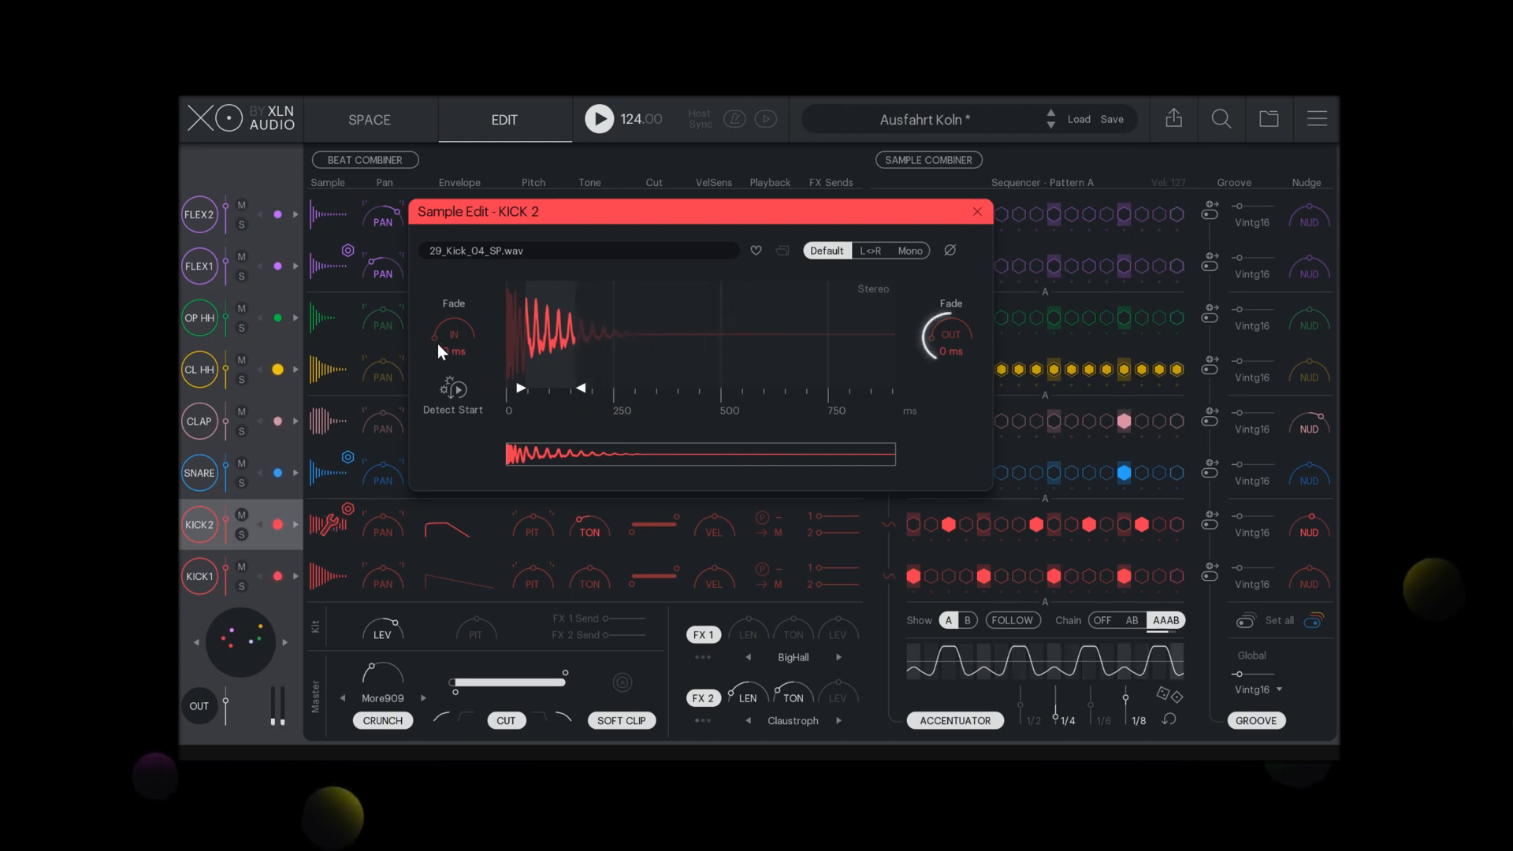
pyautogui.moveTo(454, 335)
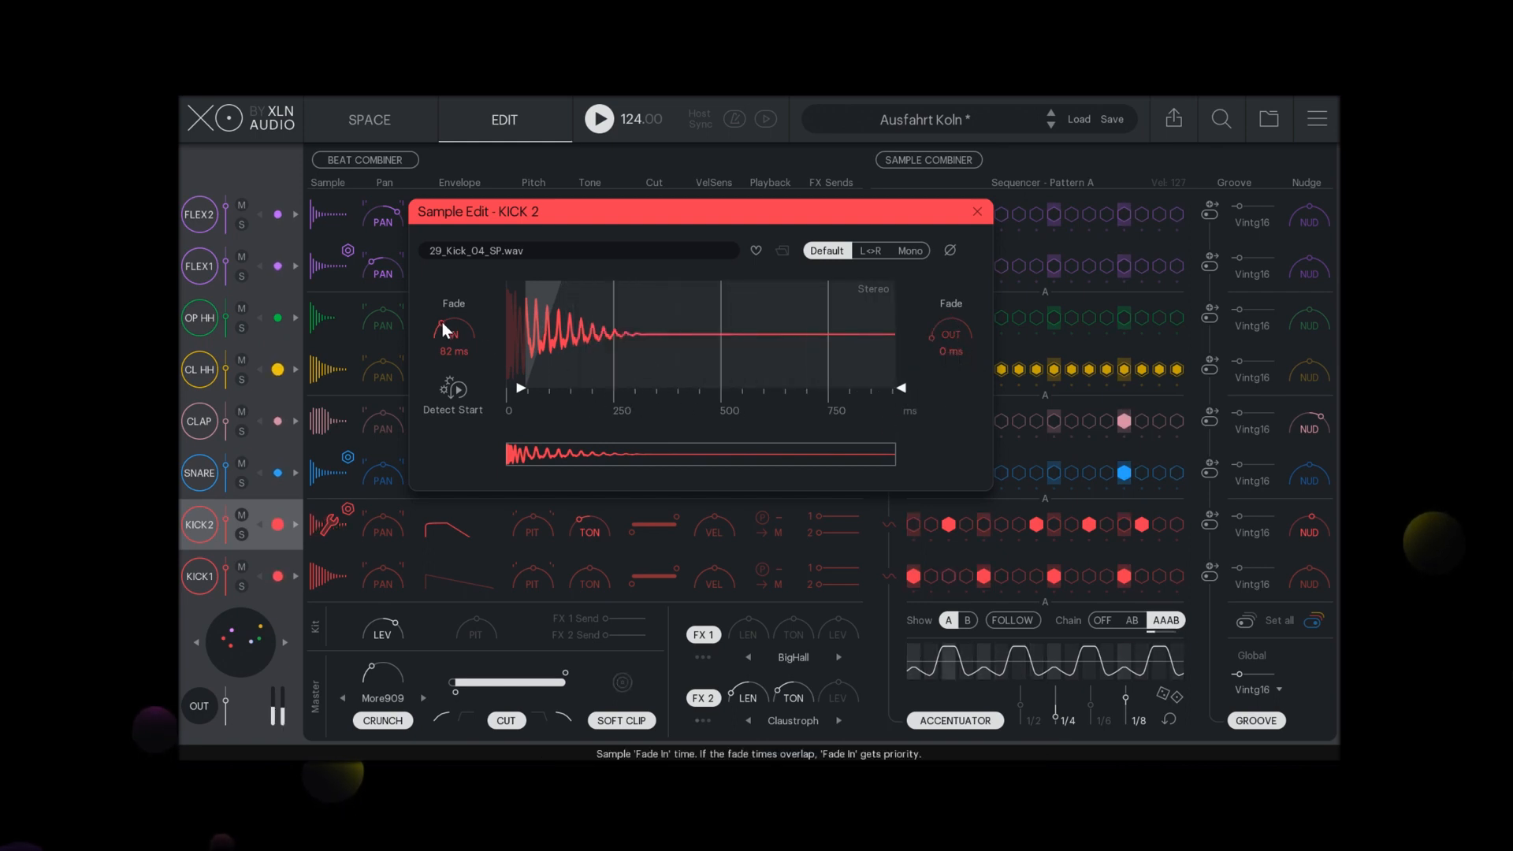
pyautogui.moveTo(458, 396)
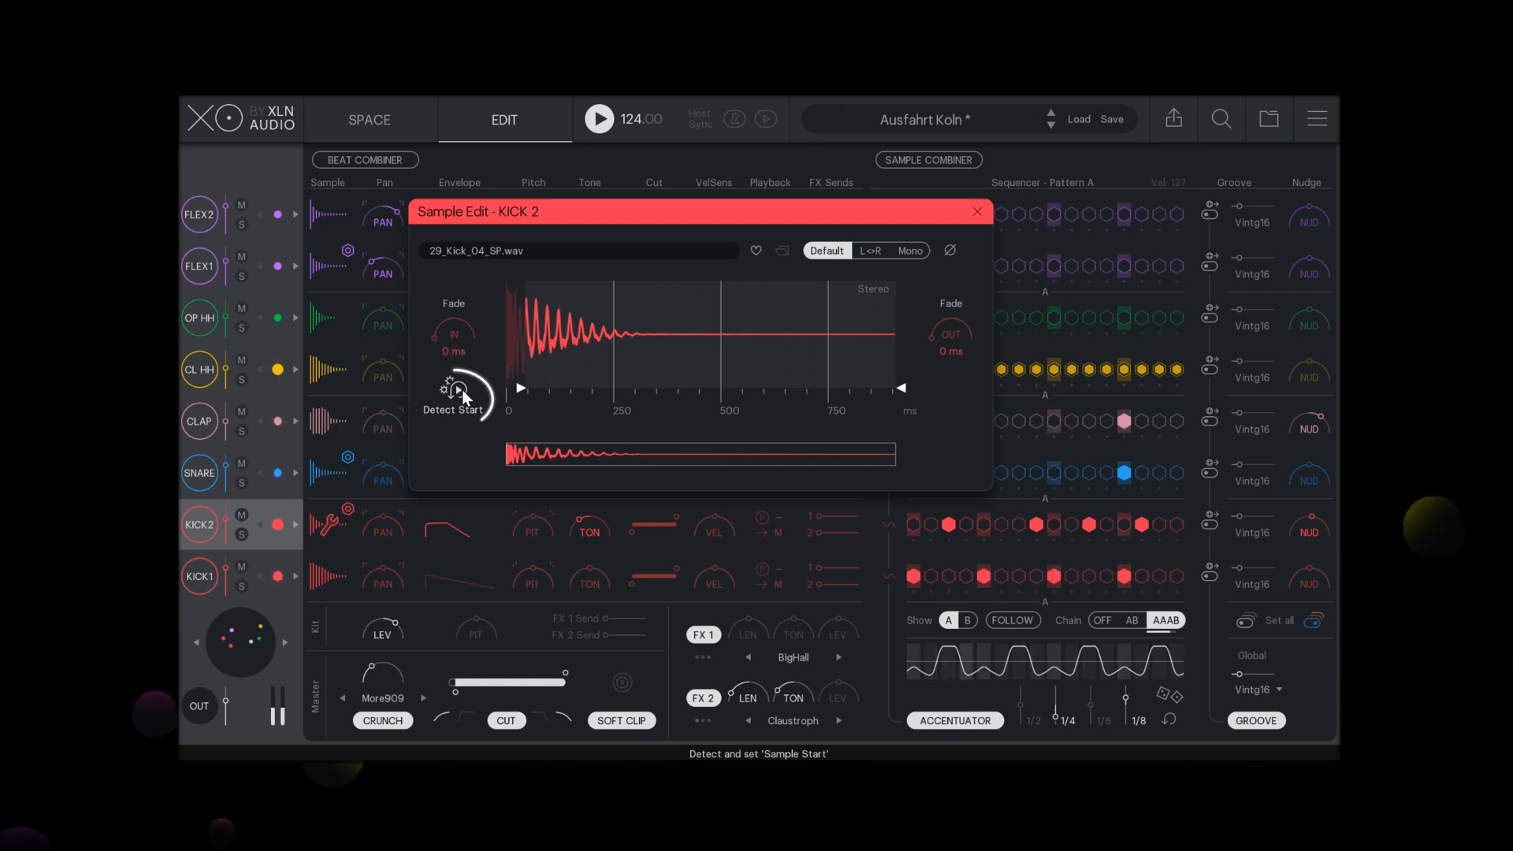
# Detect KICK 2's start, set Default stereo mode, and close the Sample Edit dialog
pyautogui.click(459, 390)
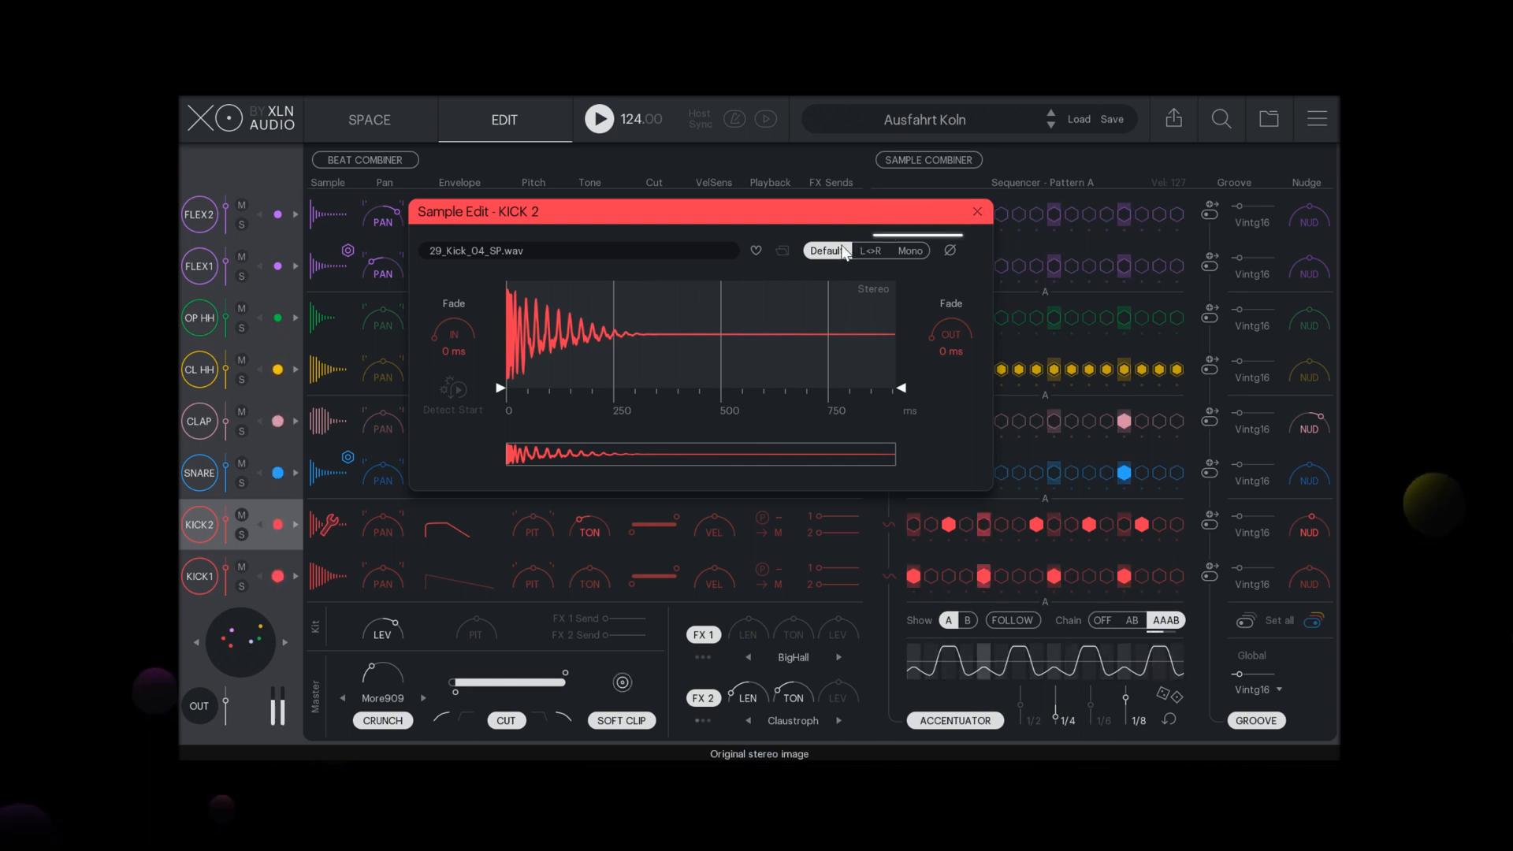
pyautogui.click(869, 251)
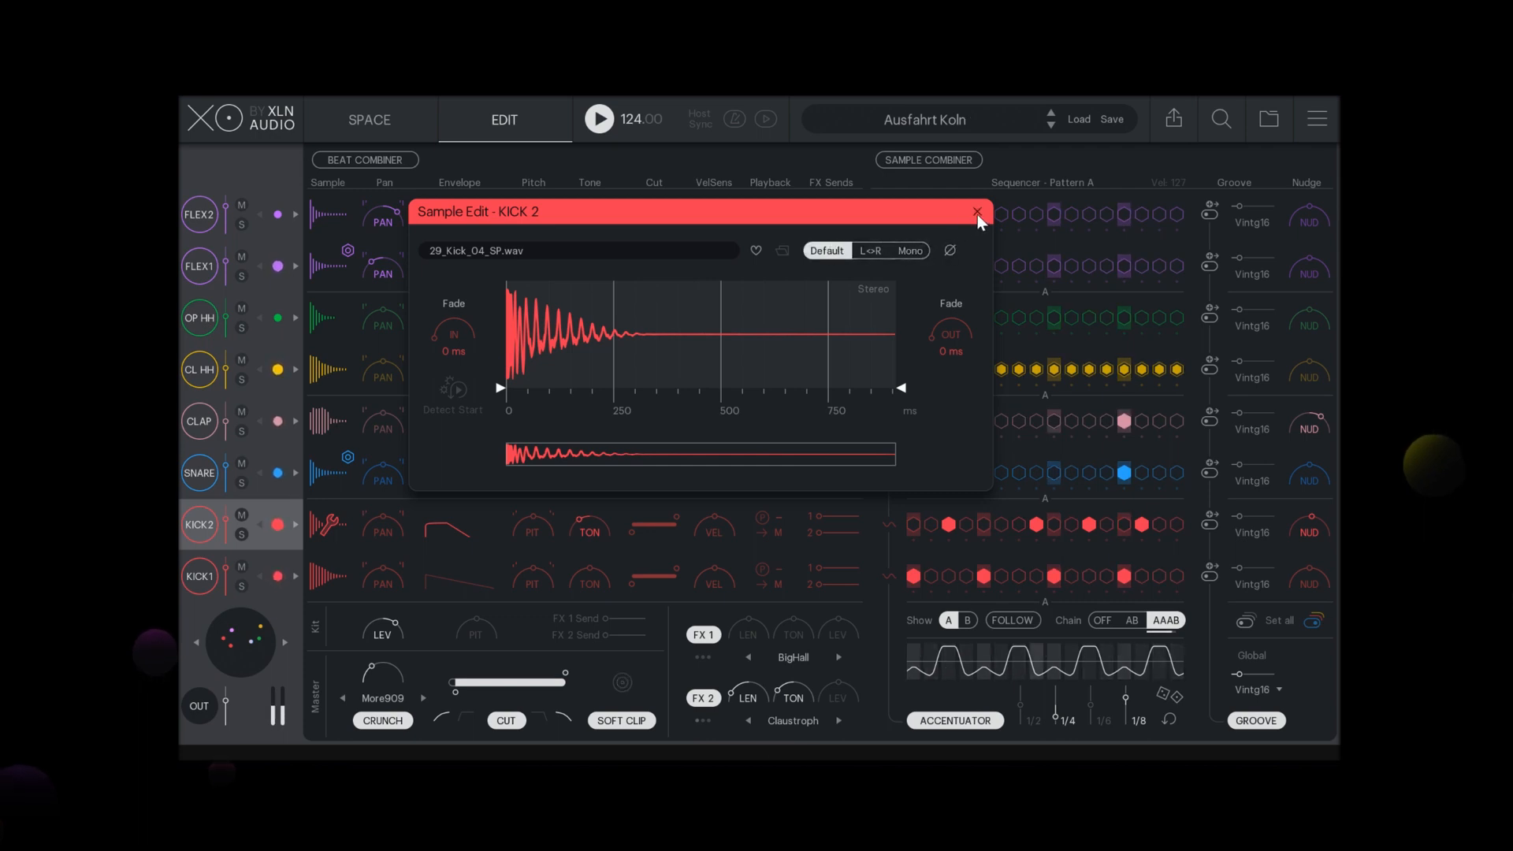
pyautogui.click(976, 211)
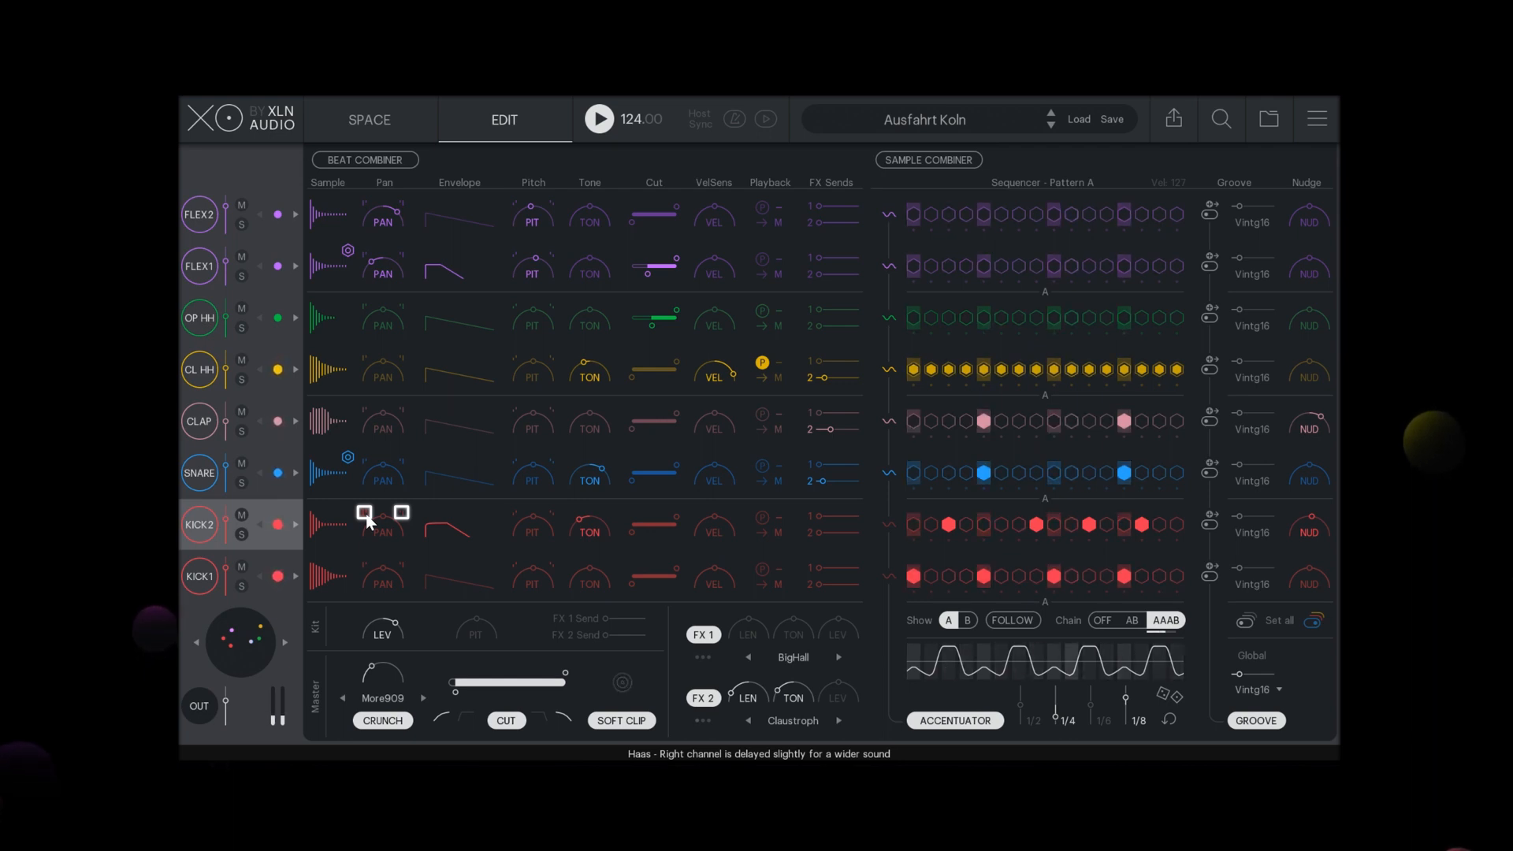
# Enable the Haas toggle above KICK 2's Pan knob
pyautogui.click(365, 512)
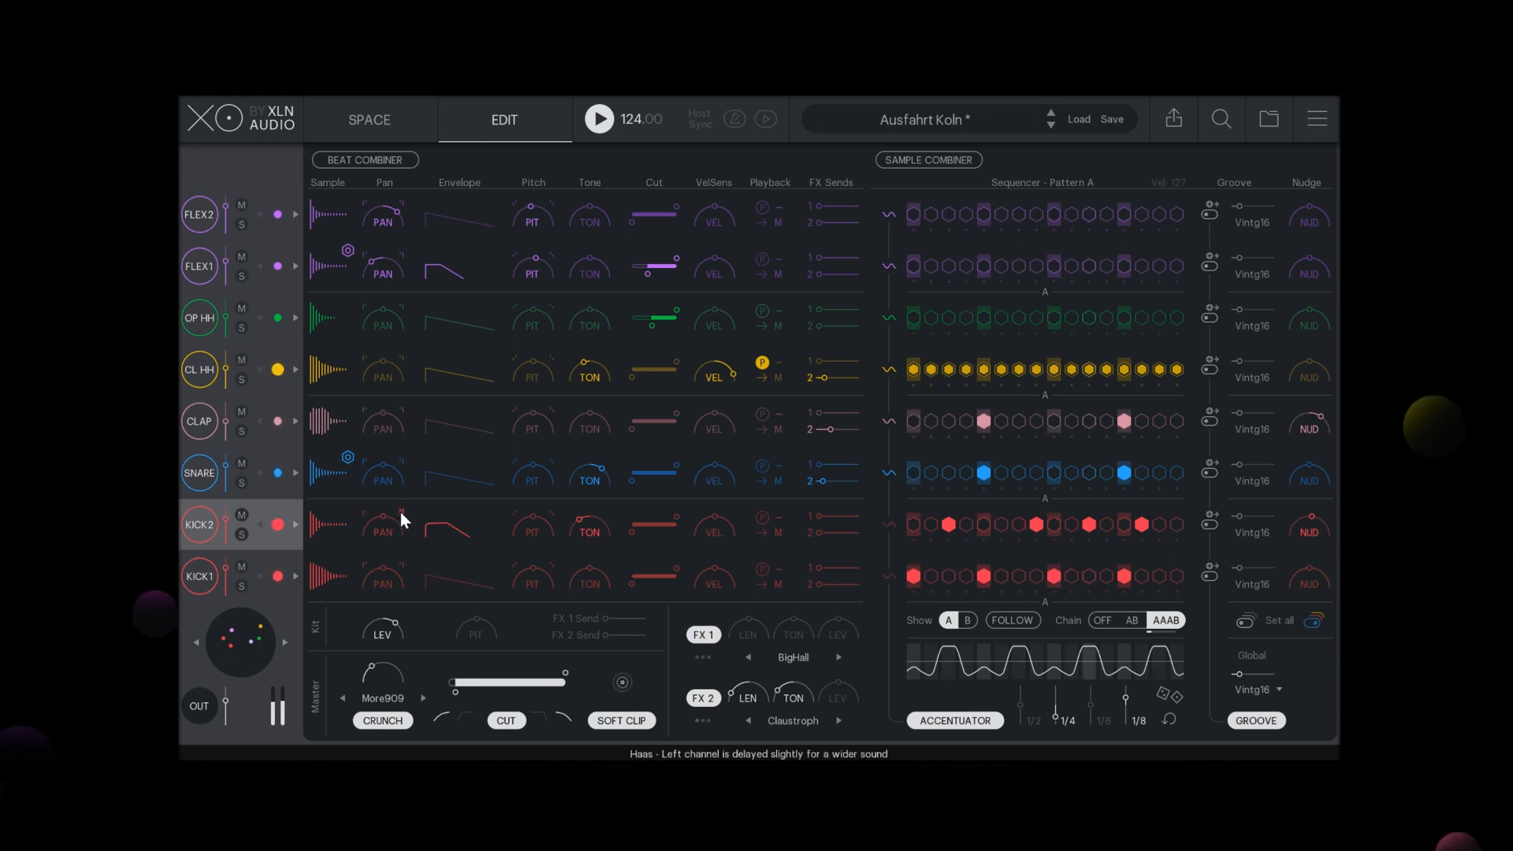
pyautogui.moveTo(391, 521)
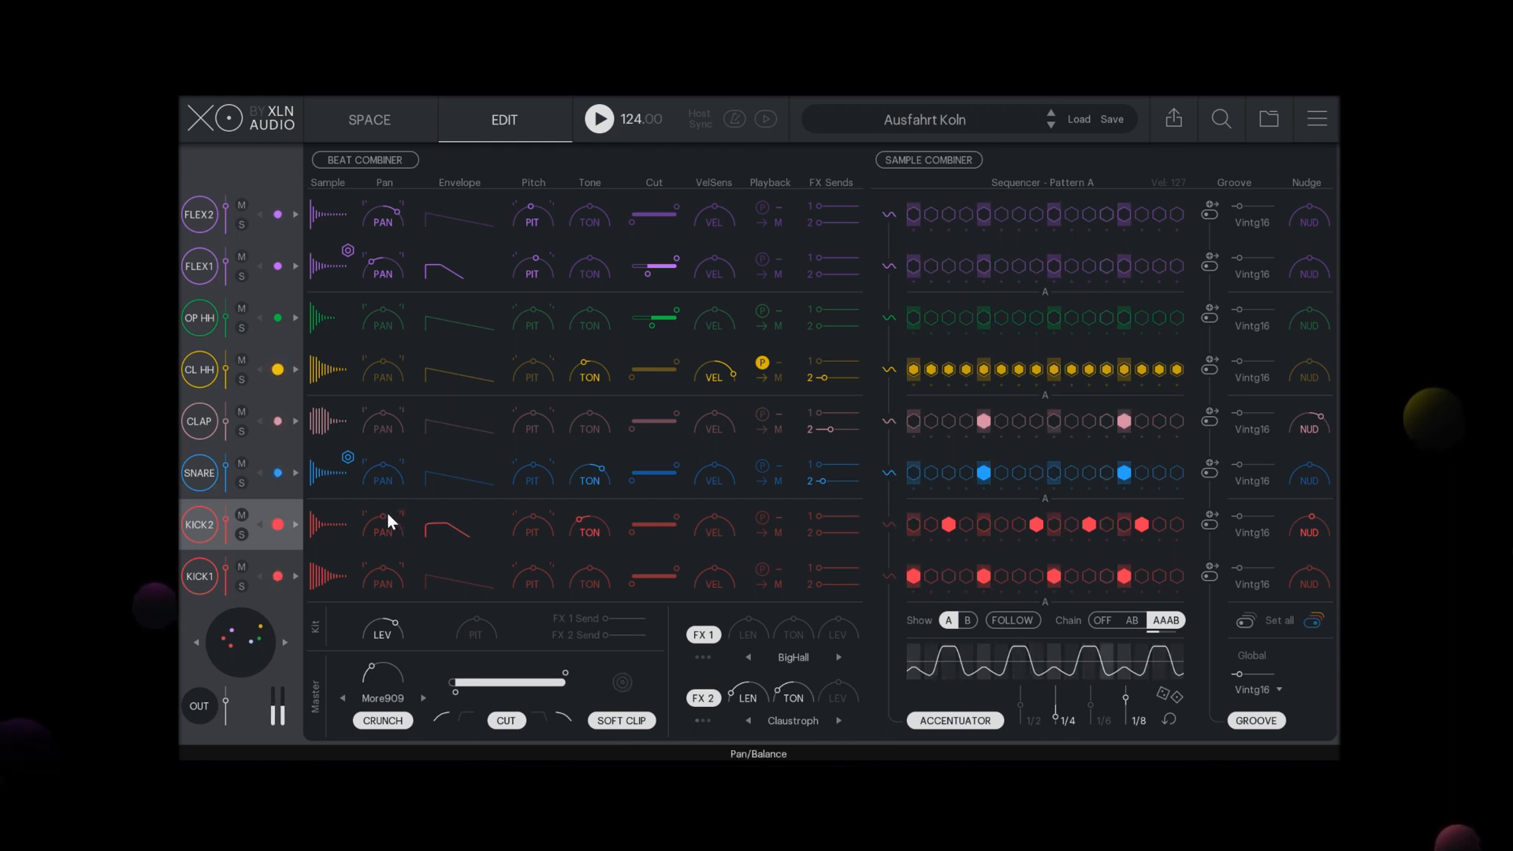